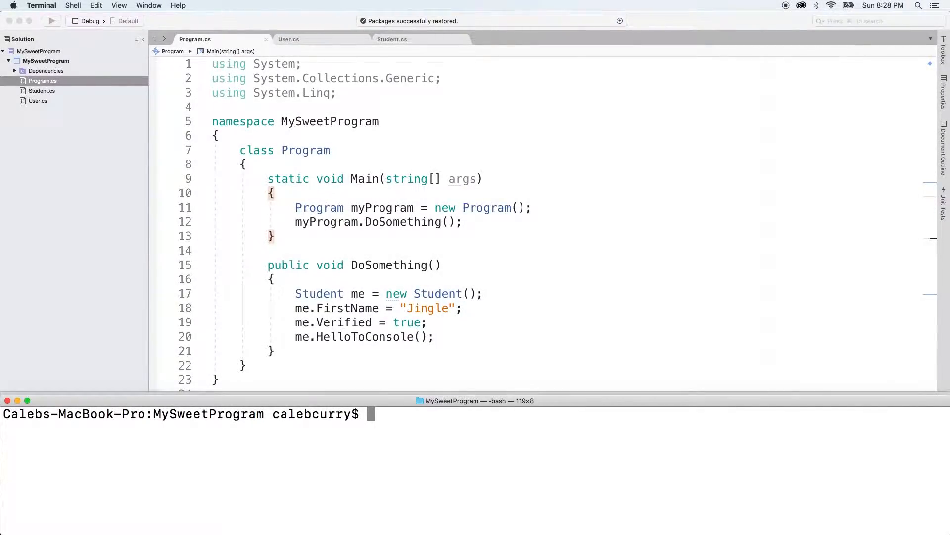
mouse_move(434, 480)
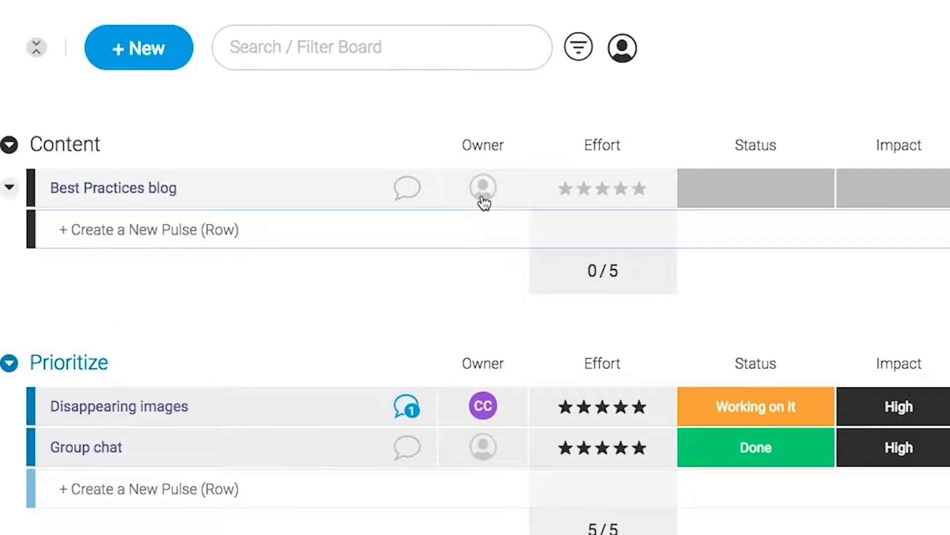
Assign an owner to the Best Practices blog item and set its effort rating
left_click(483, 187)
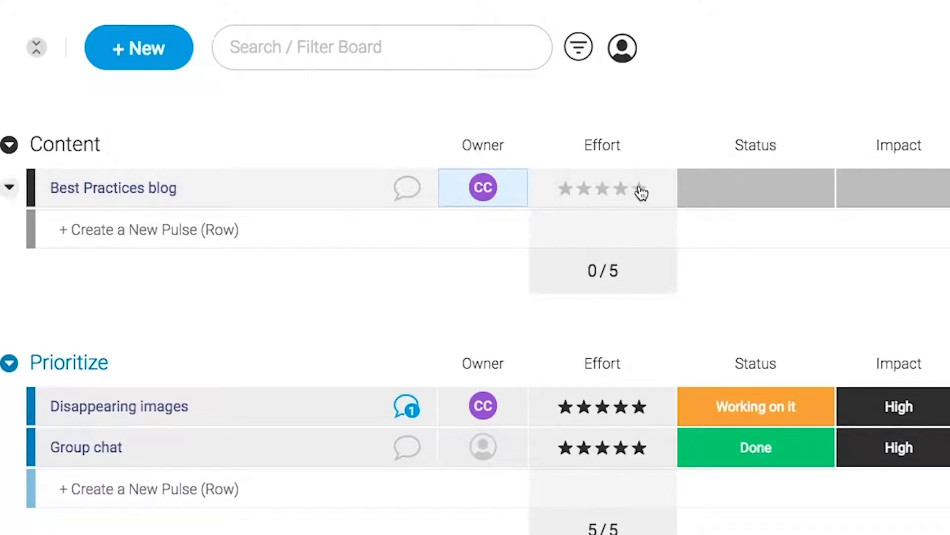
left_click(897, 187)
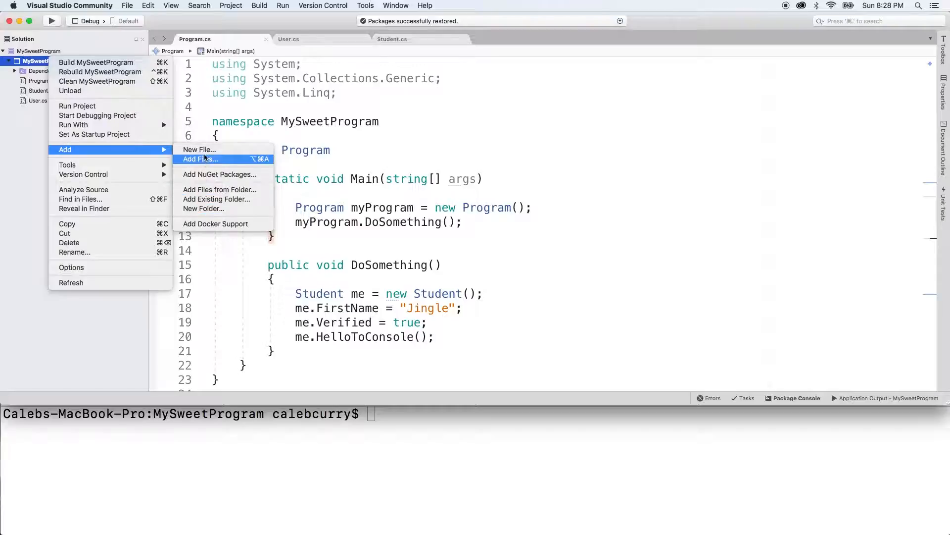
mouse_move(199, 150)
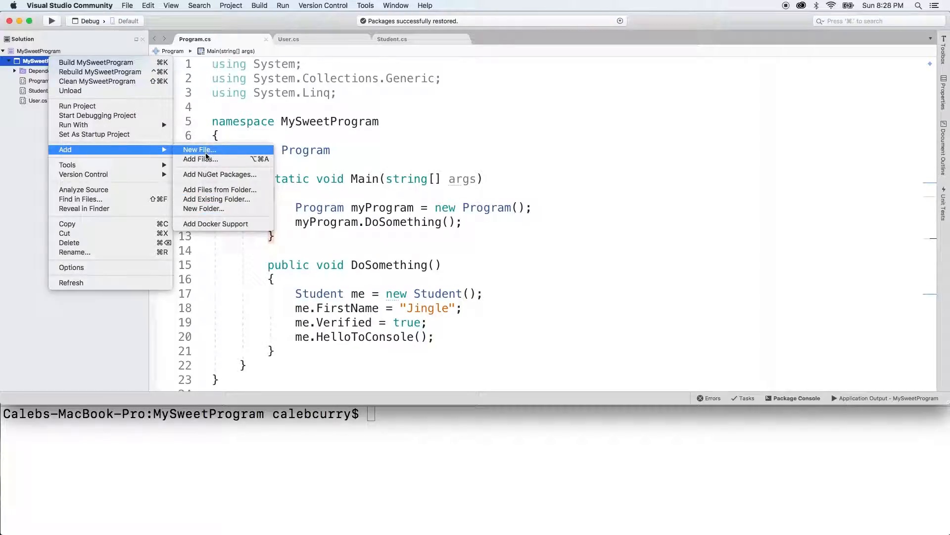
Add an empty class file named Teacher.cs to MySweetProgram
left_click(199, 150)
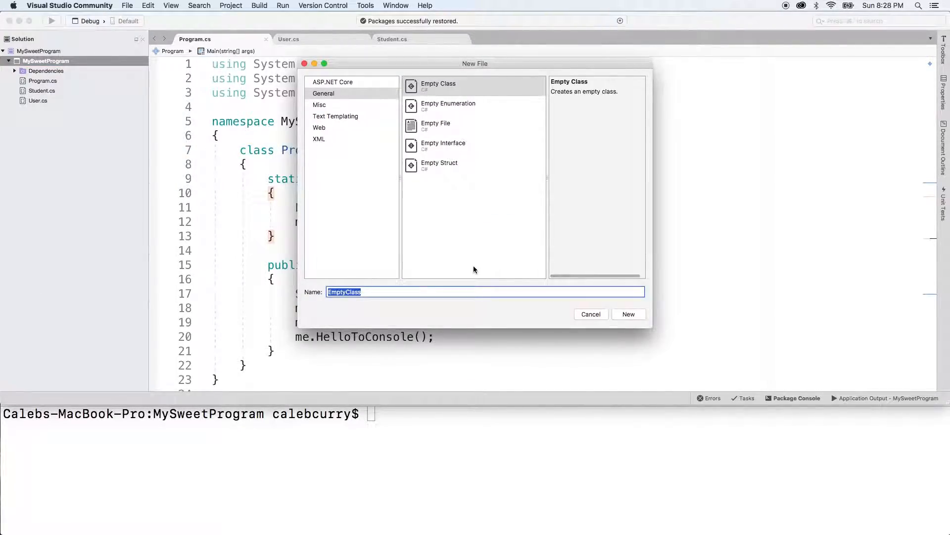
type("S")
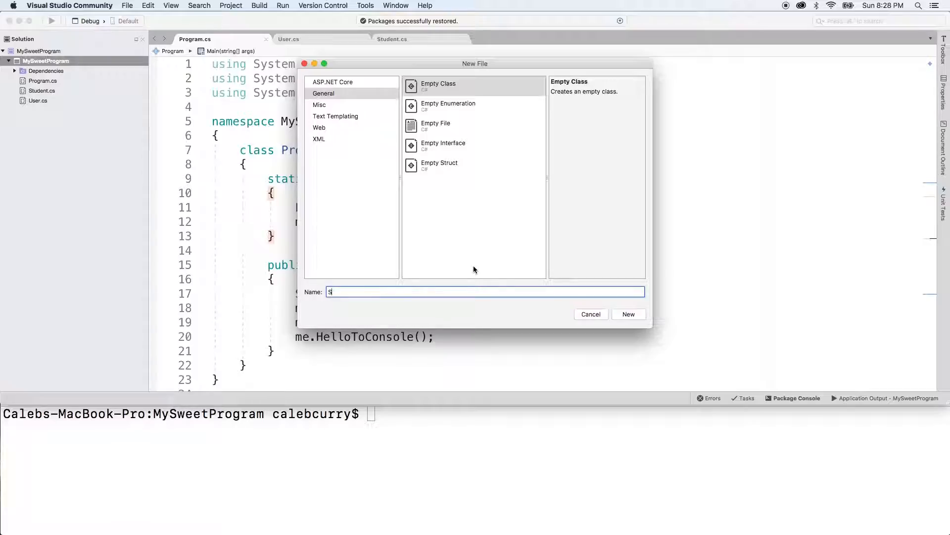
left_click(629, 314)
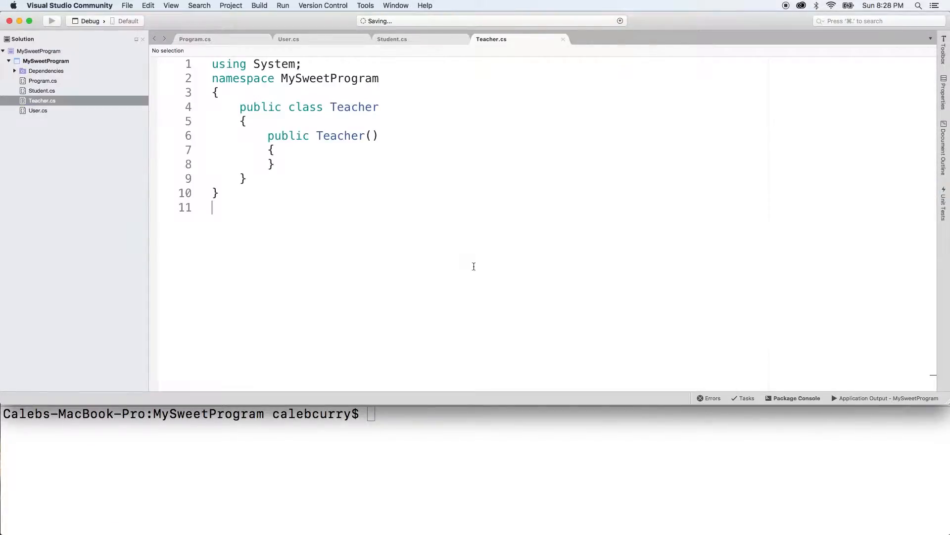
Make Teacher inherit from User and generate the HelloToConsole override via Implement Abstract Class
type(":")
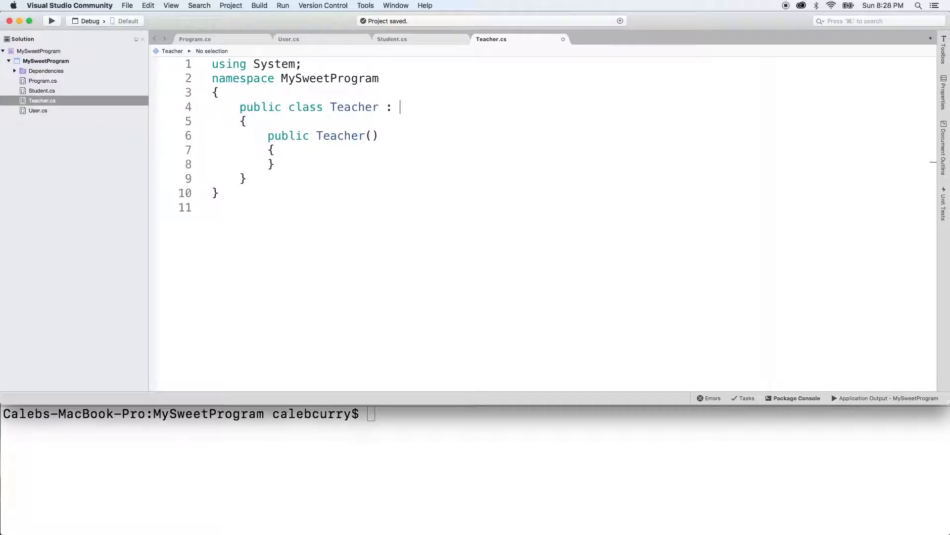
type("User")
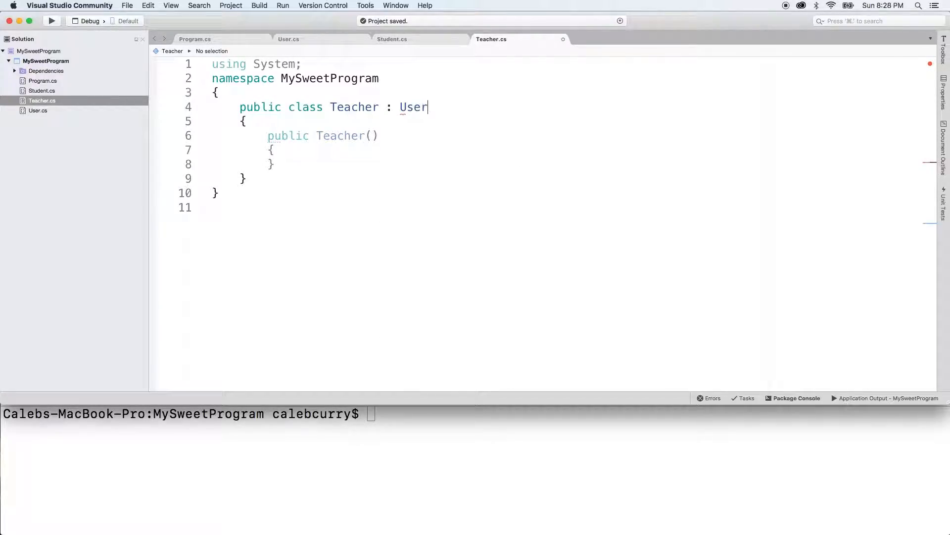
double_click(413, 107)
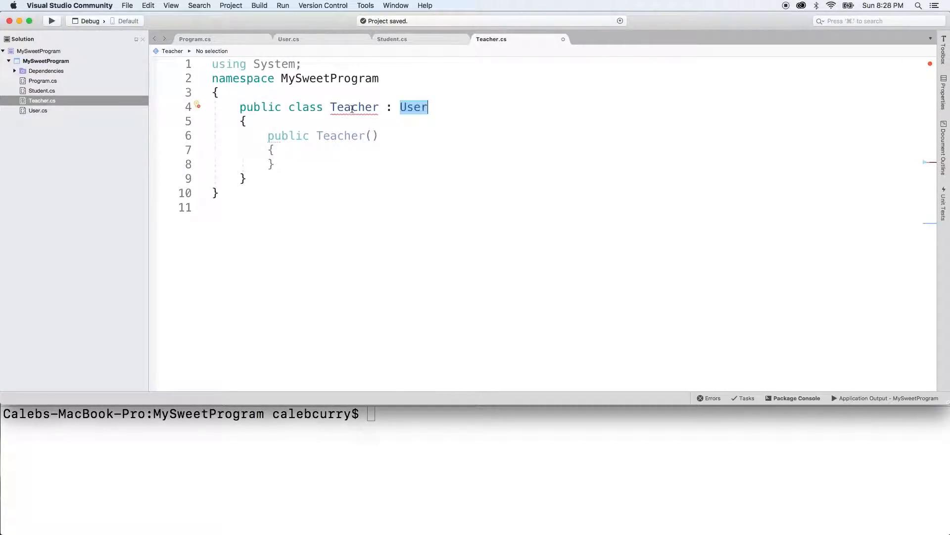
left_click(346, 119)
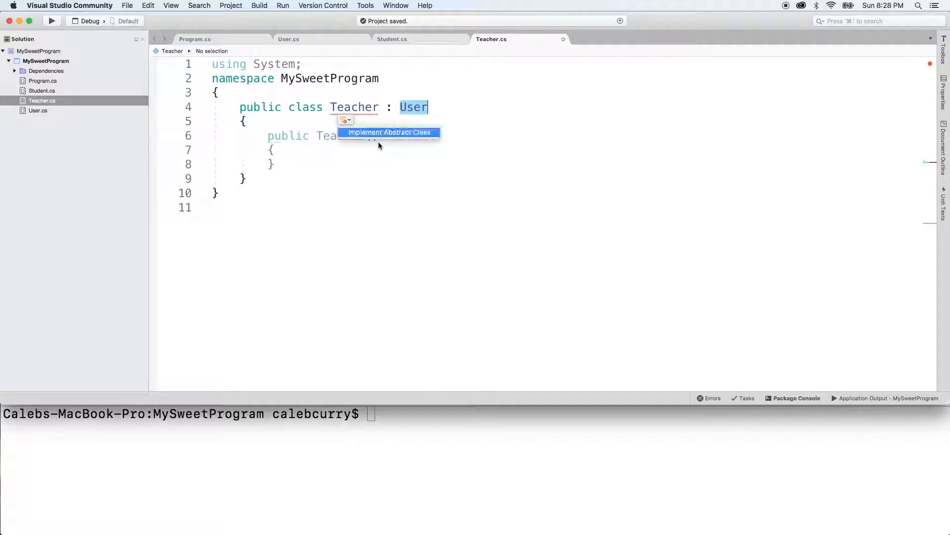
left_click(390, 133)
type("Console.WriteLine(\"I'm a tea\");")
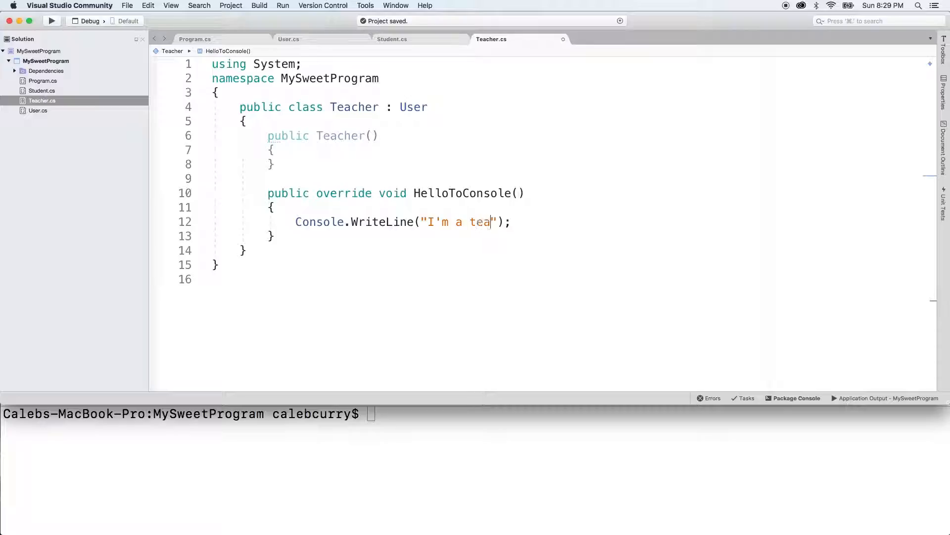
Have HelloToConsole print "I'm a teacher, my name is " plus FullName
type("cher, my name is")
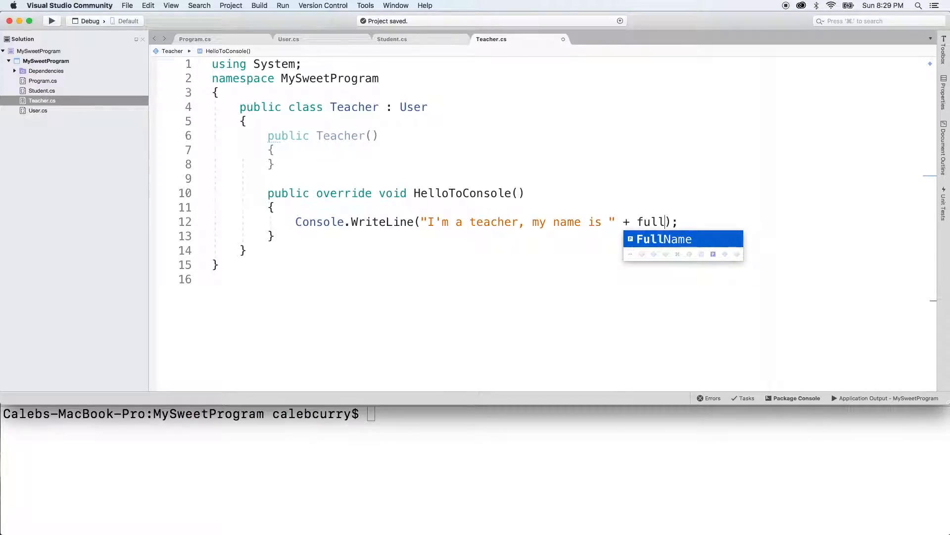
key("Tab")
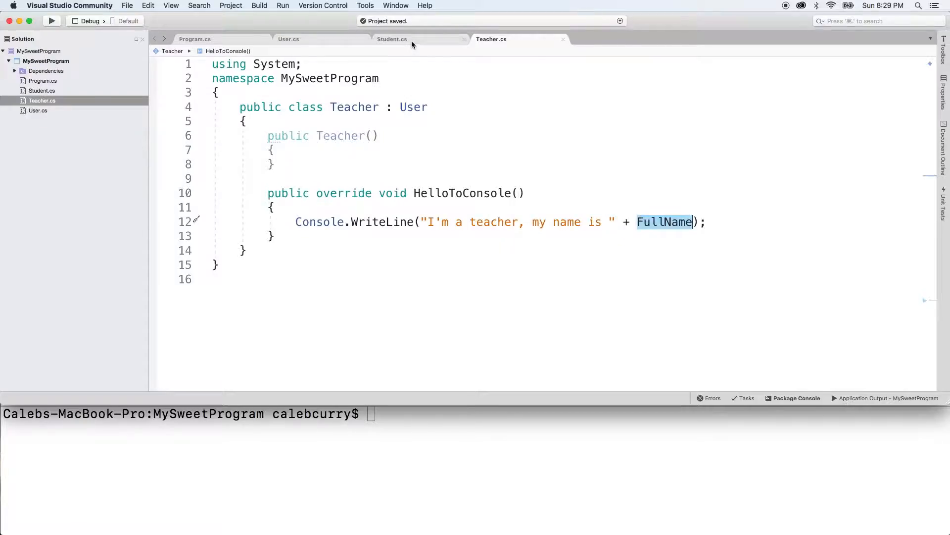
left_click(391, 38)
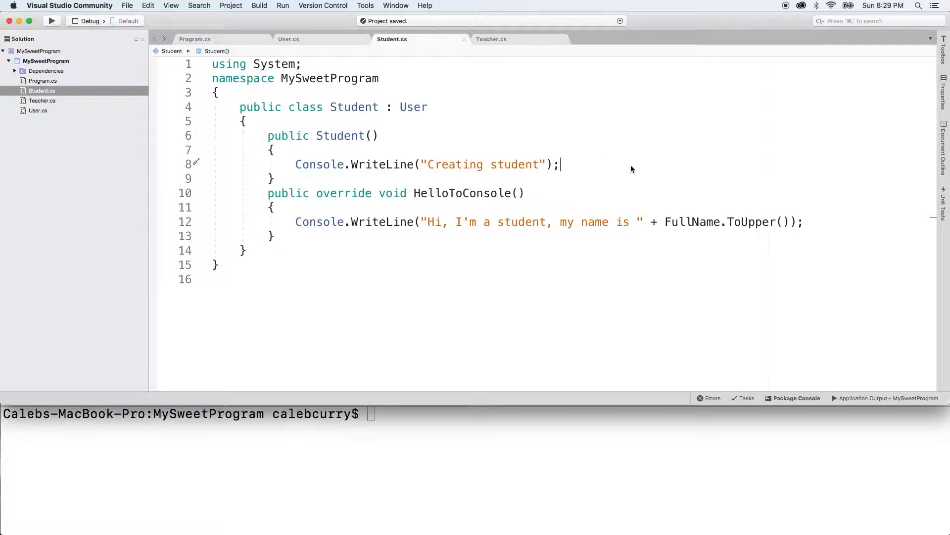
Return to Program.cs after reviewing the Student class
left_click(195, 39)
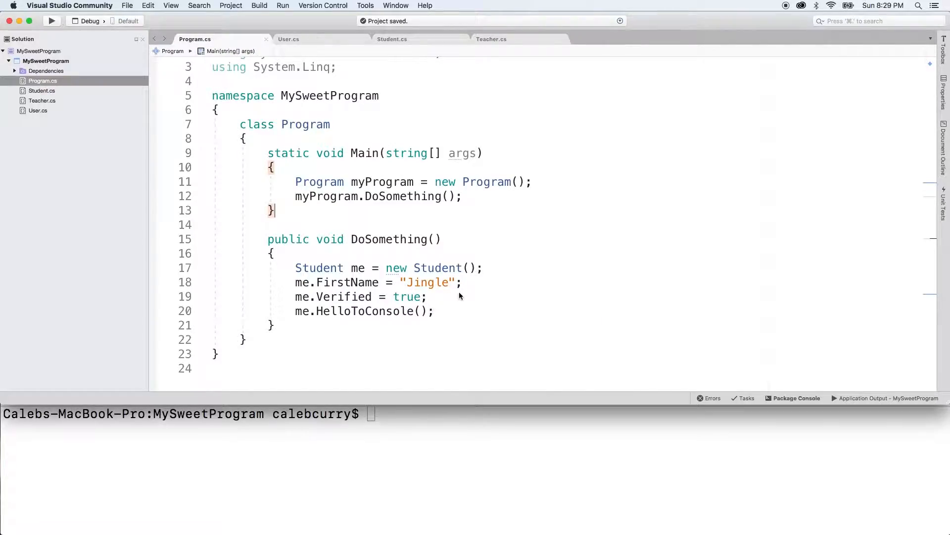
Replace the Verified and HelloToConsole lines with a new Teacher 'you' named Sally
left_click_drag(467, 281, 434, 311)
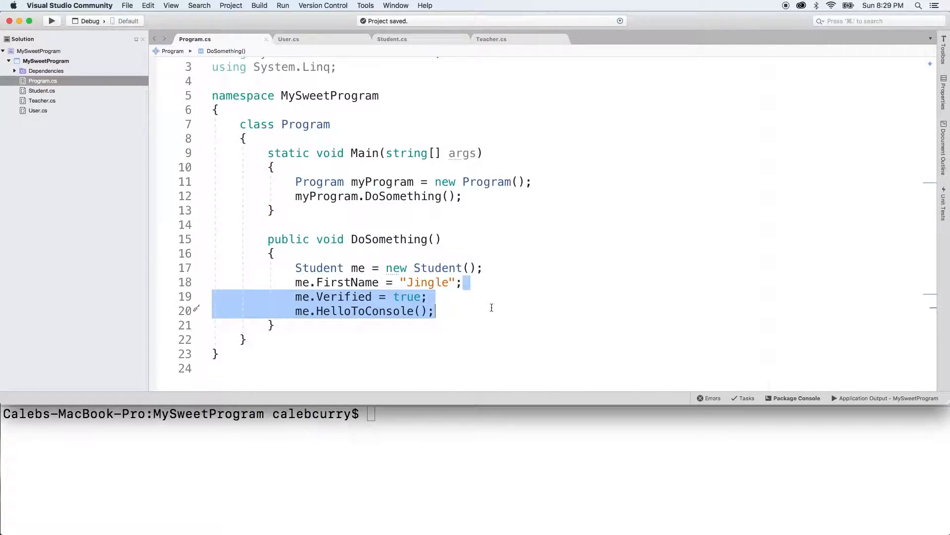
key("Delete")
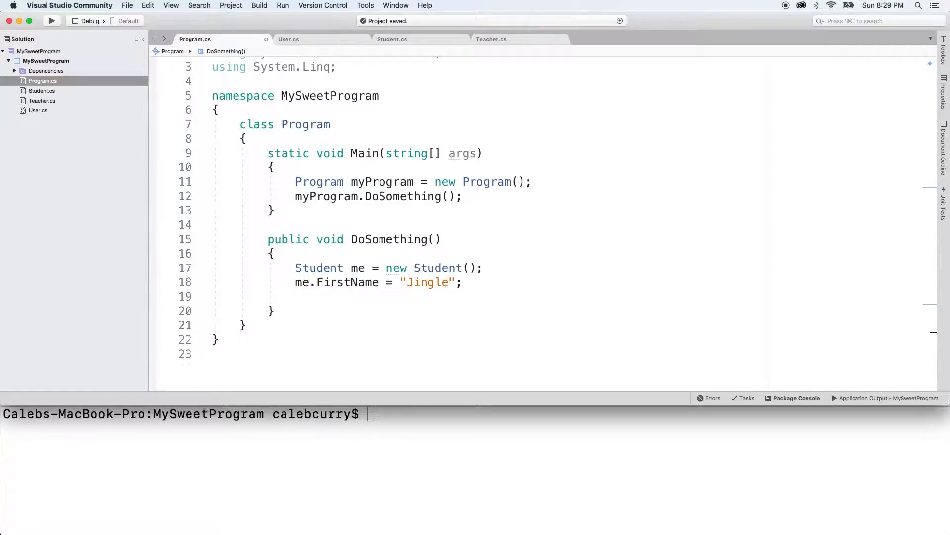
type("Teacher you")
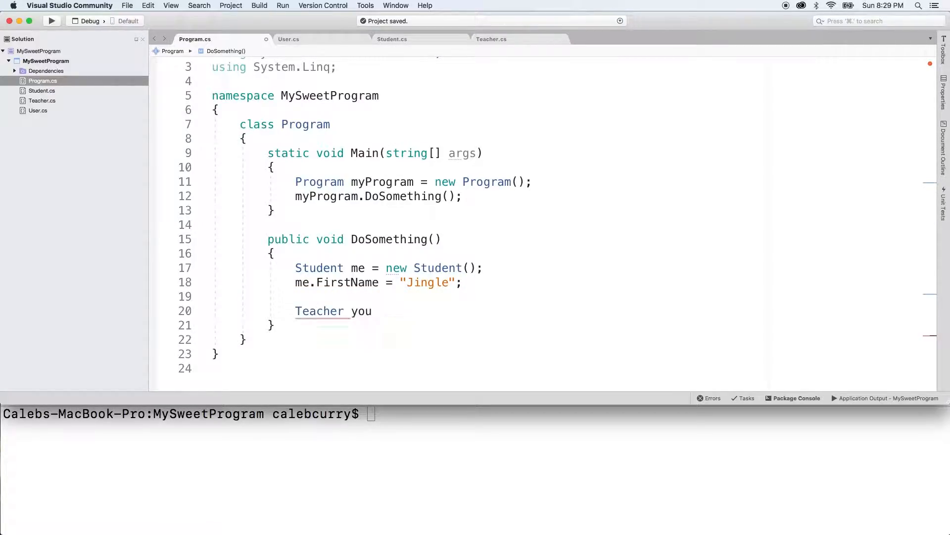
type("=")
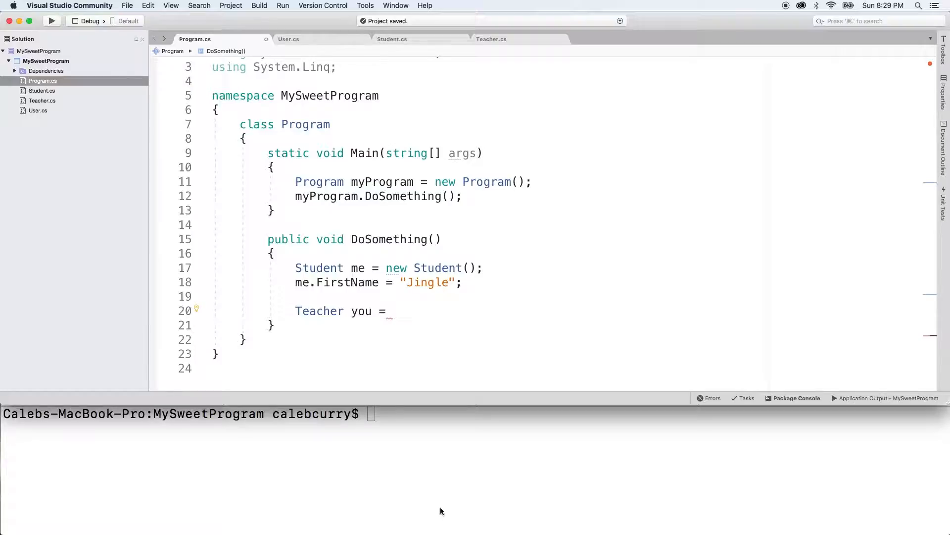
type("new")
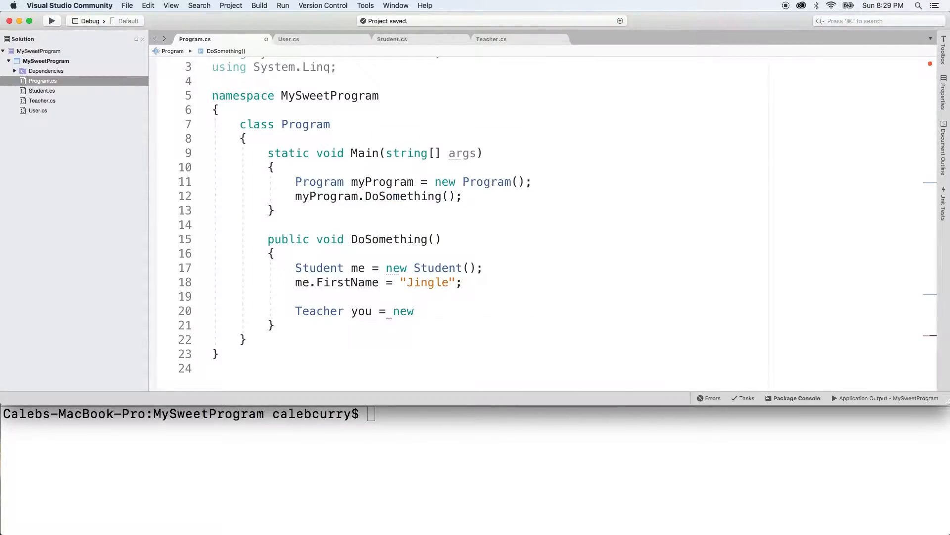
type("Teacher();")
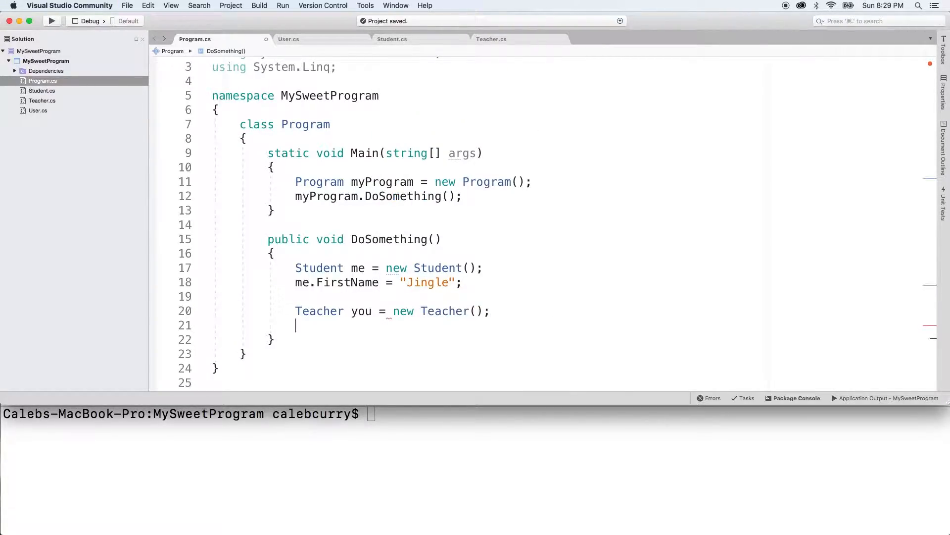
type("you.FirstName = \"Sally\";")
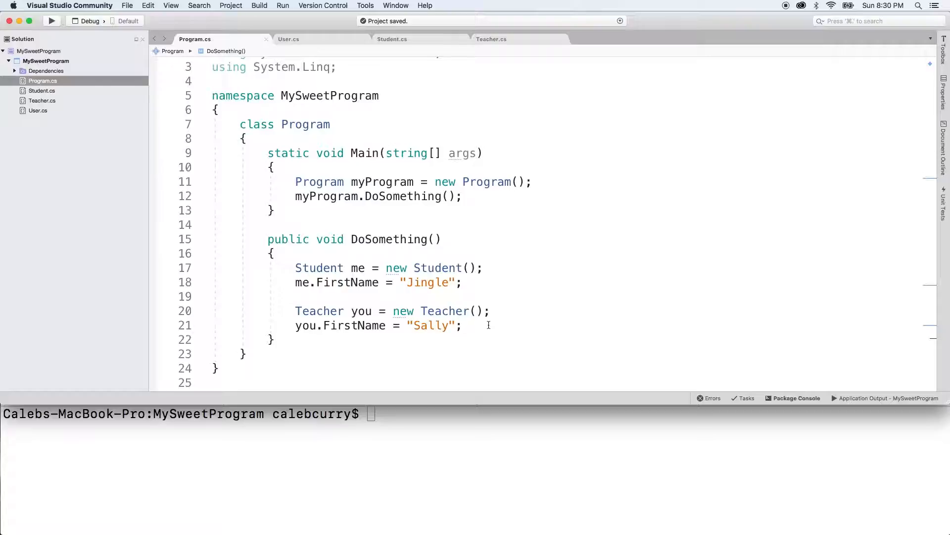
Declare List<User> users = new List<User>() { me, you }
type("List<>")
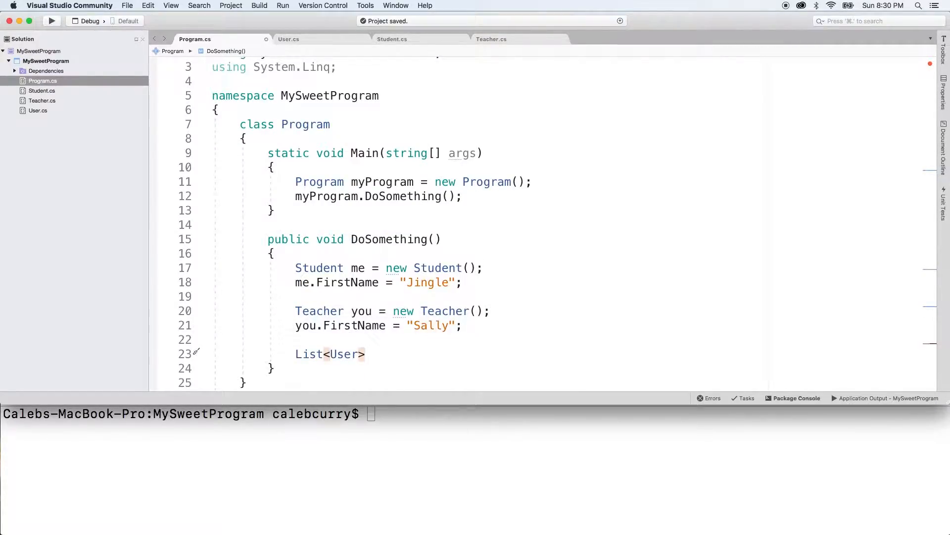
type("= new L")
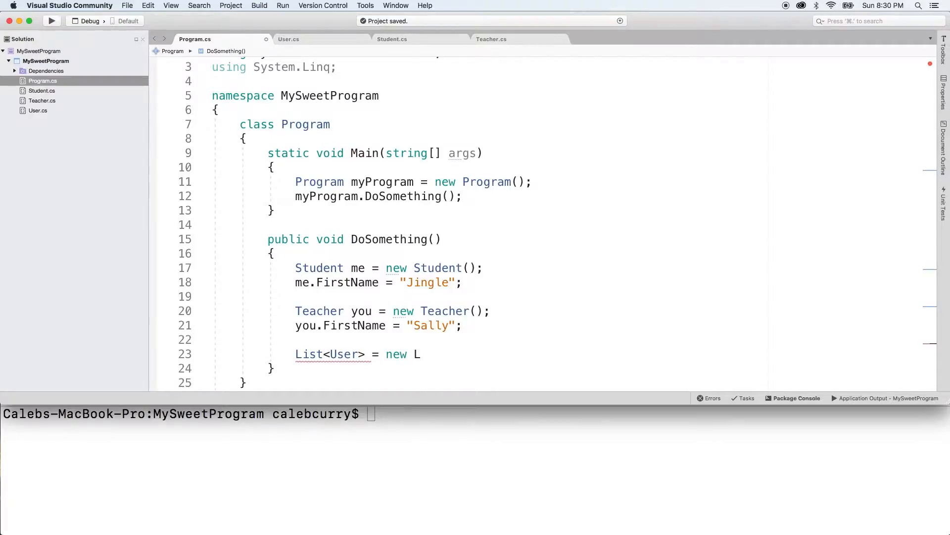
type("ist<User>")
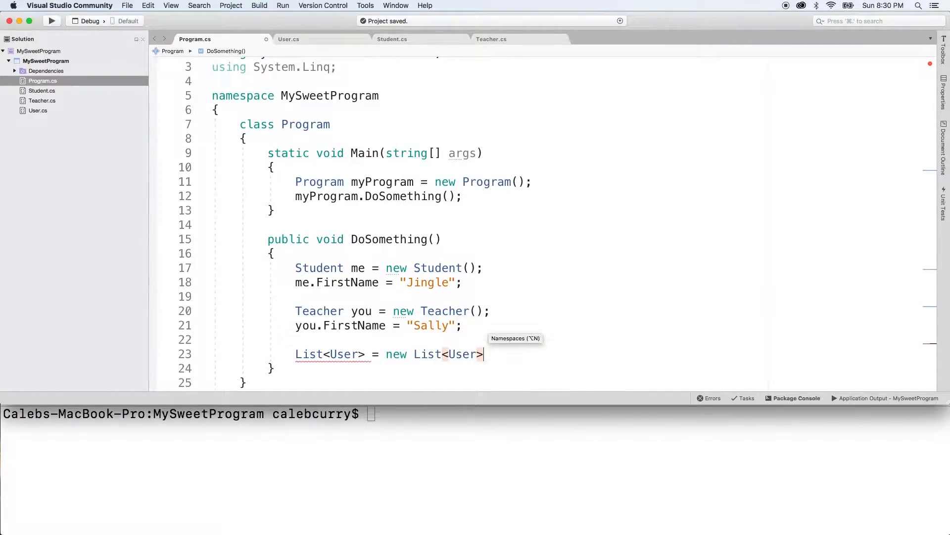
type("()")
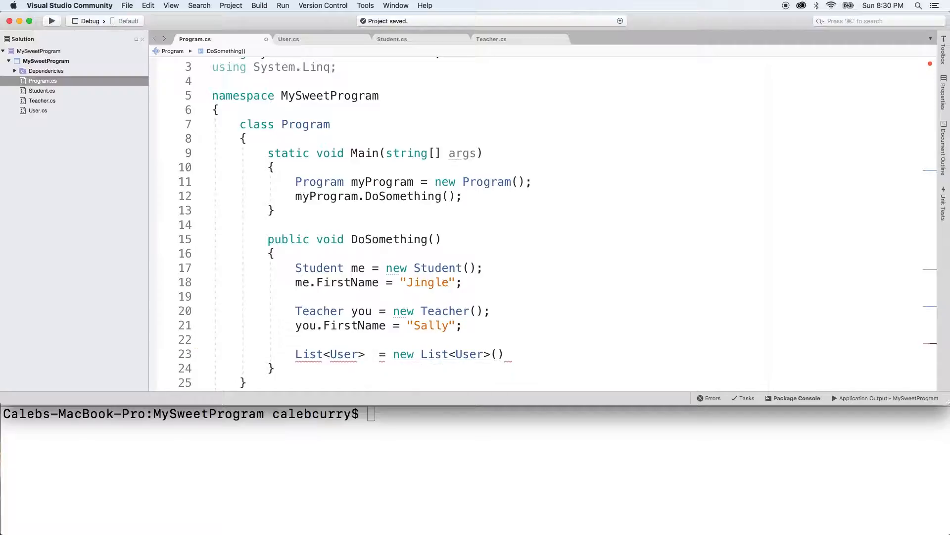
type("users")
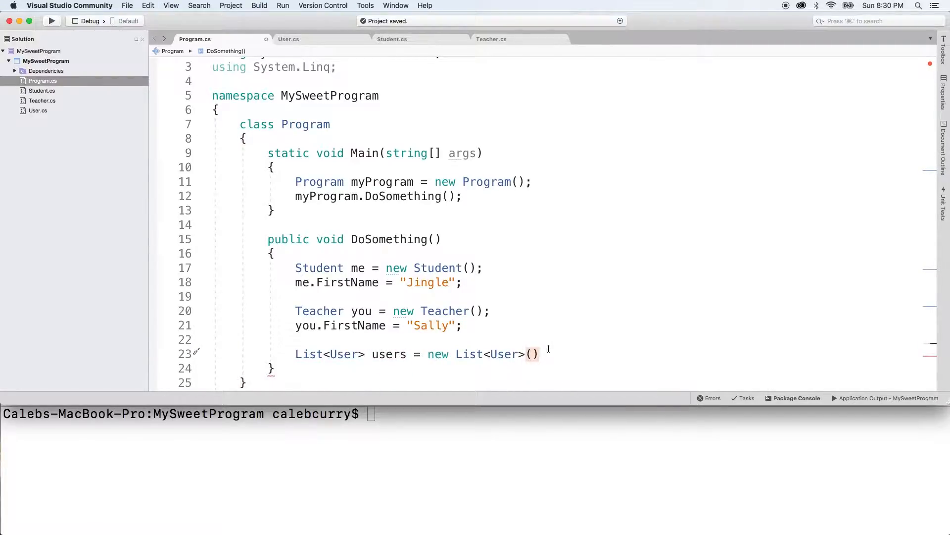
type("{ };")
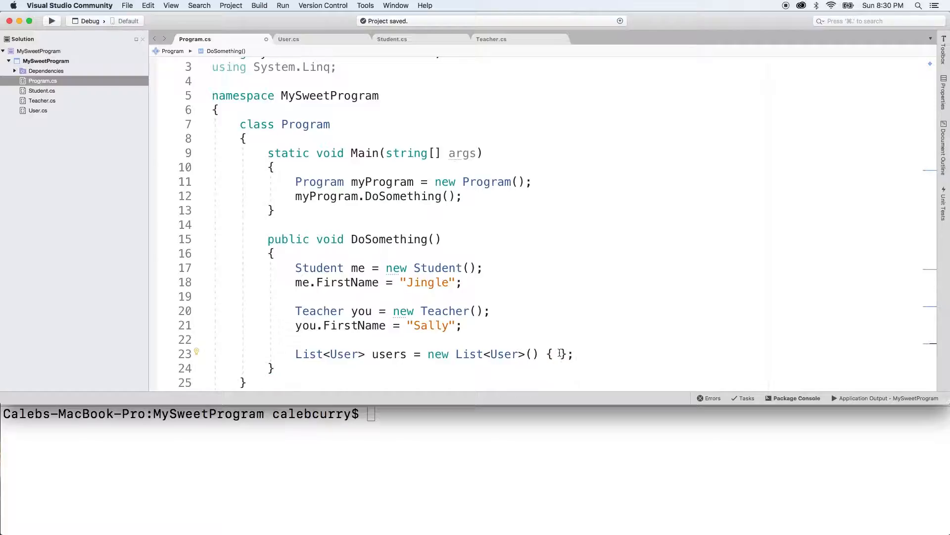
type("me, you")
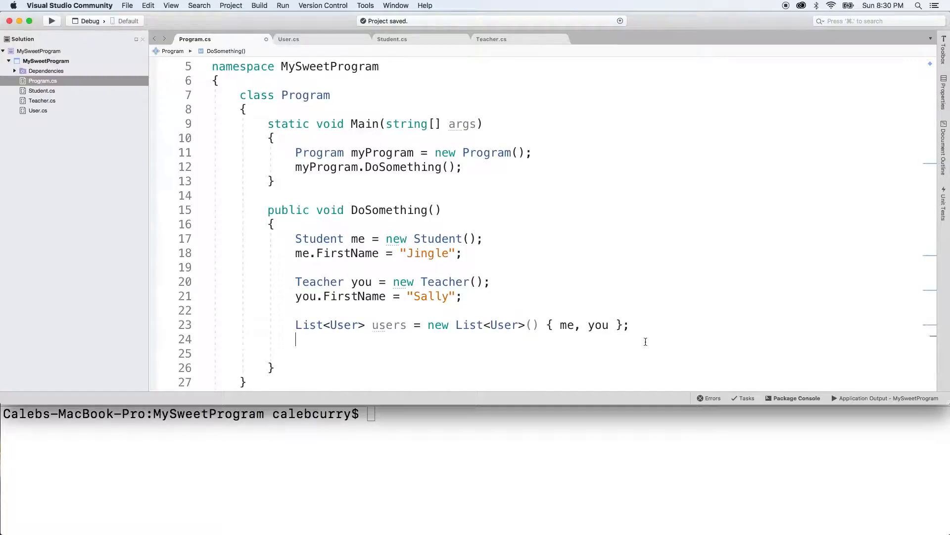
Loop foreach (User u in users) calling u.HelloToConsole(), then run the program
type("foreach()")
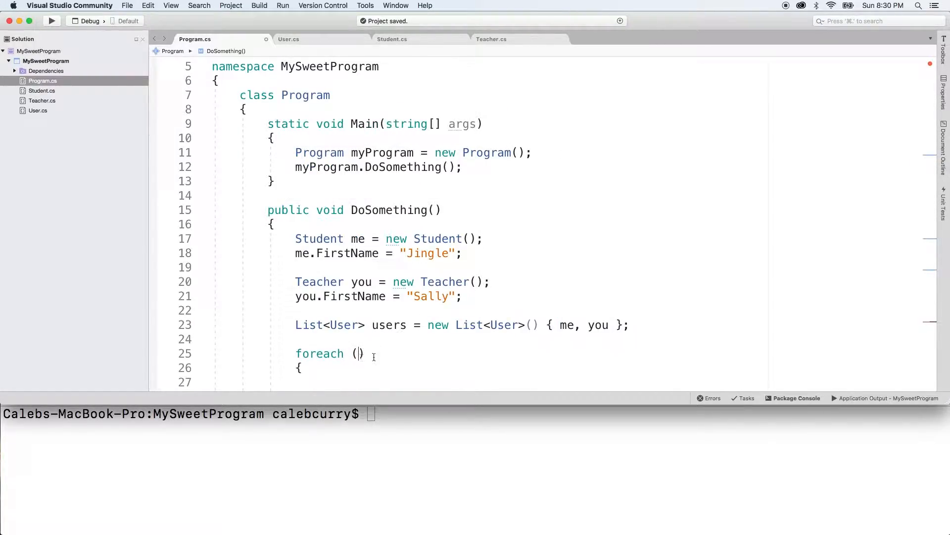
type("User u in users")
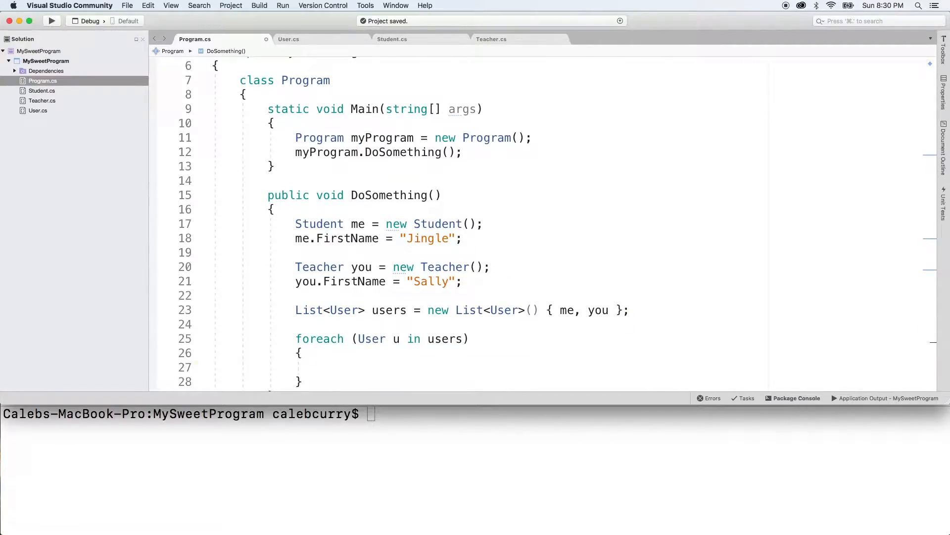
type(".HelloToConsole();")
left_click(475, 415)
type("dotnet run")
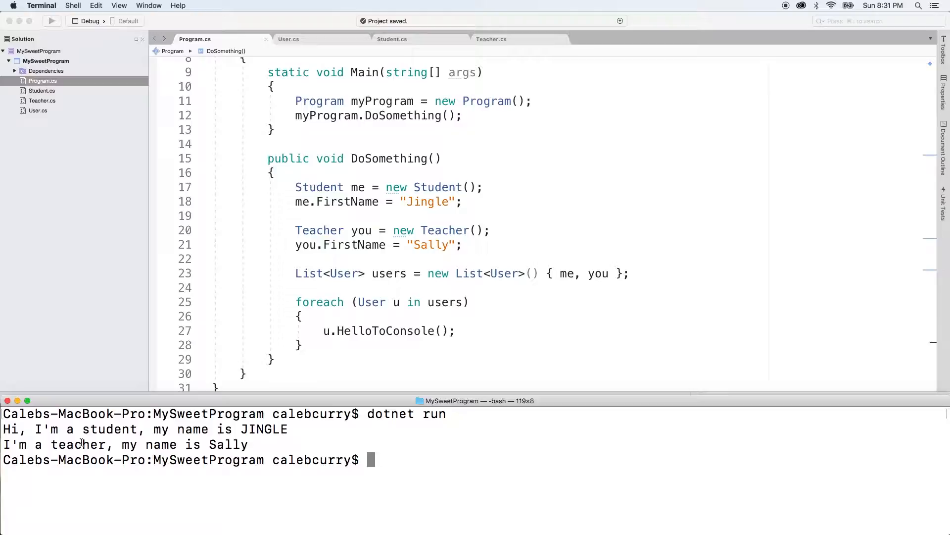
double_click(390, 273)
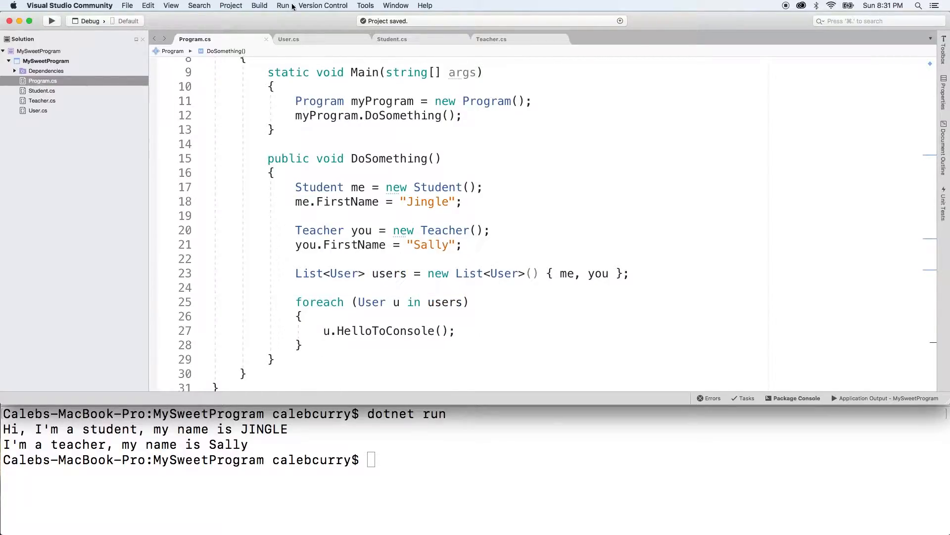
In User.cs, make HelloToConsole virtual with a body printing "Hi im " plus FullName
left_click(289, 38)
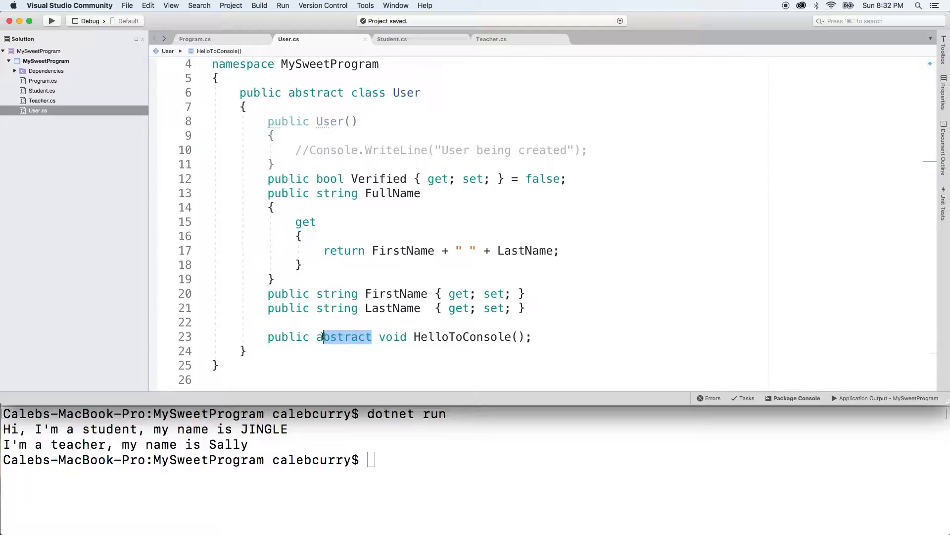
type("virtual")
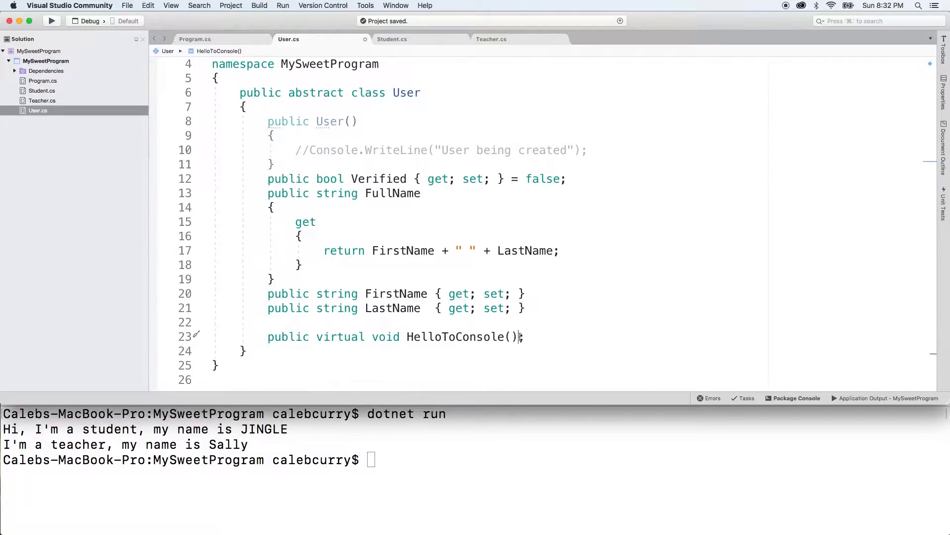
type("Console.WriteLine(\"\");")
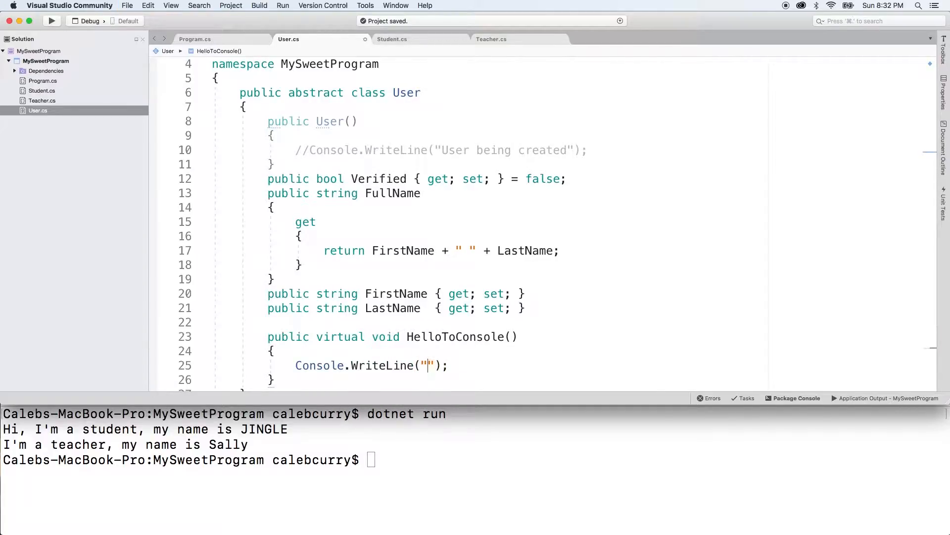
type("Hi im \" + Fu")
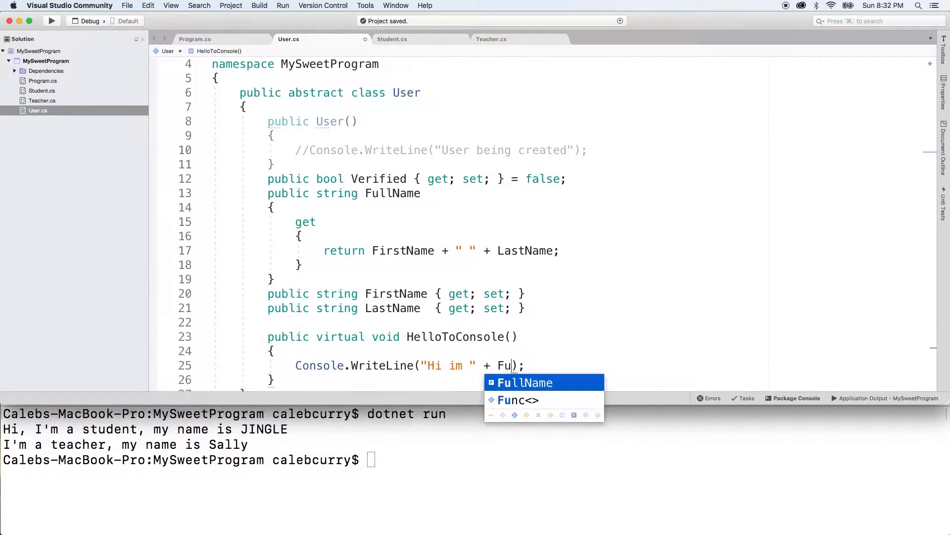
key("Tab")
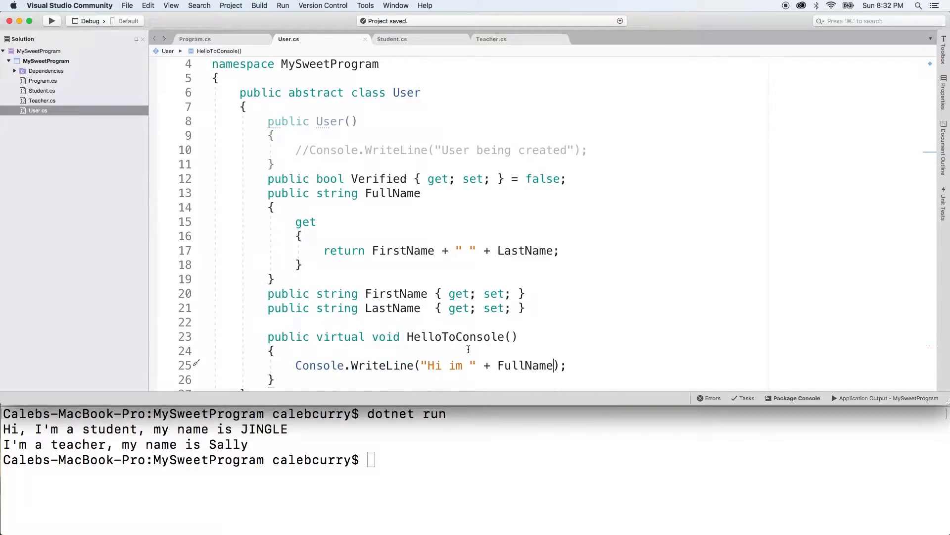
left_click(194, 38)
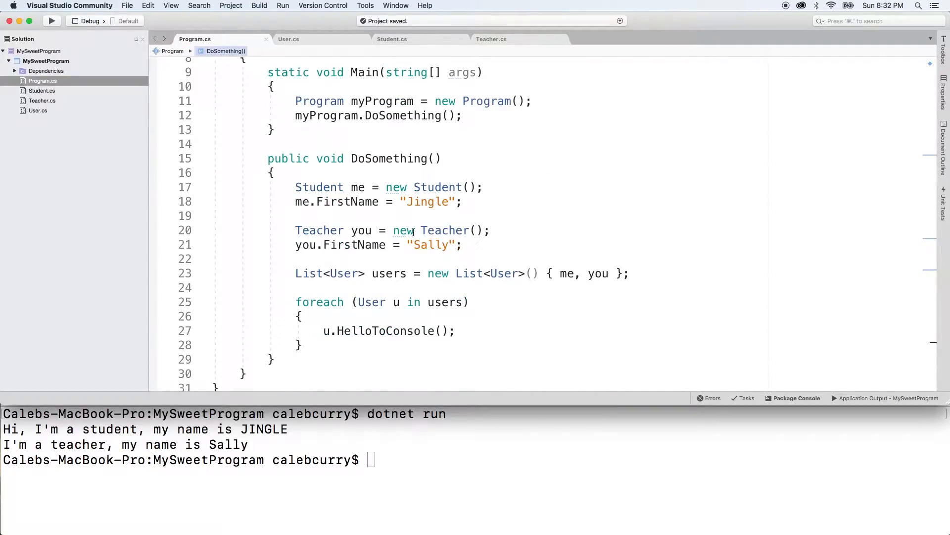
left_click(289, 39)
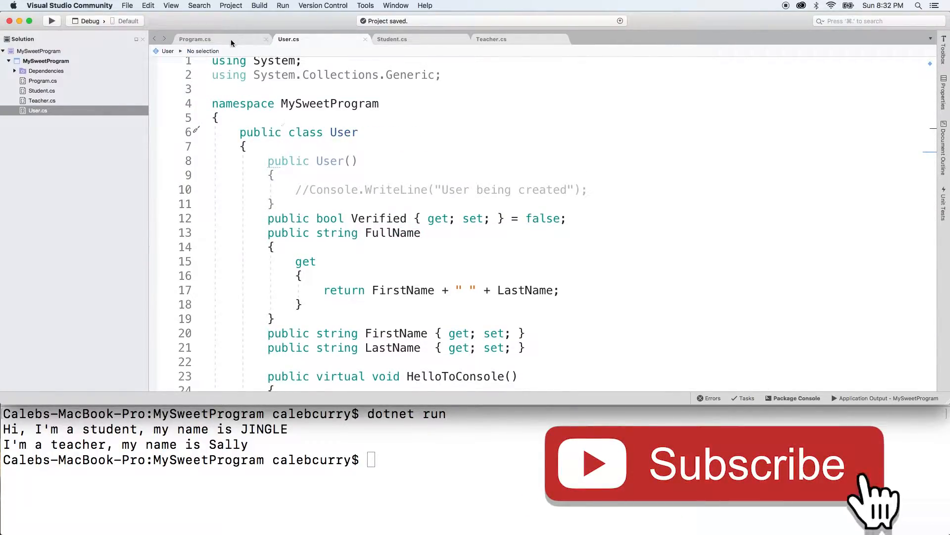
Add a User 'us' with FirstName "General user" to the list and rerun with dotnet run
left_click(194, 39)
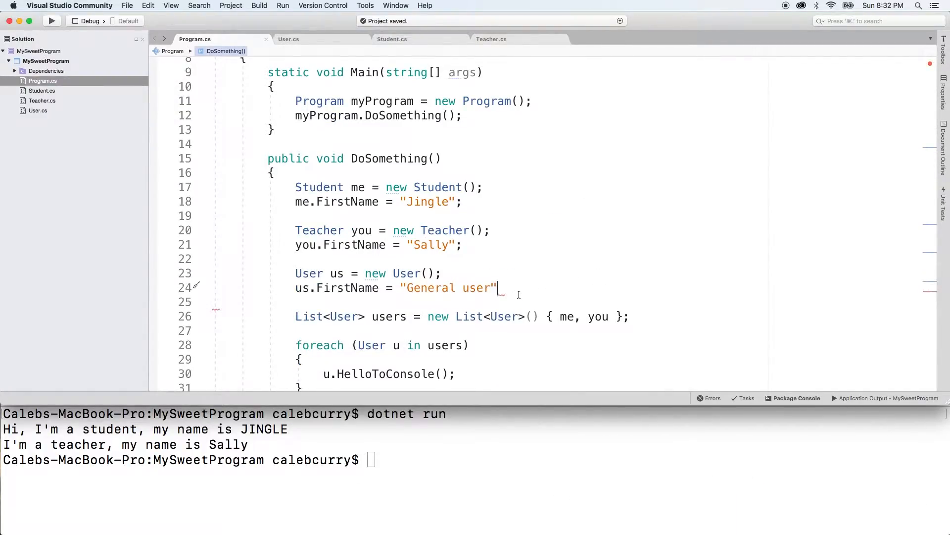
type(";")
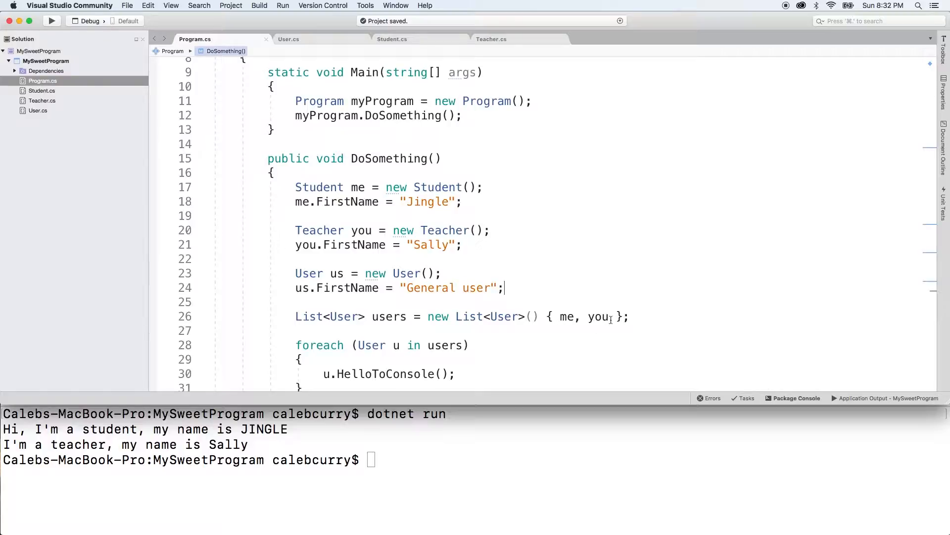
type(", us")
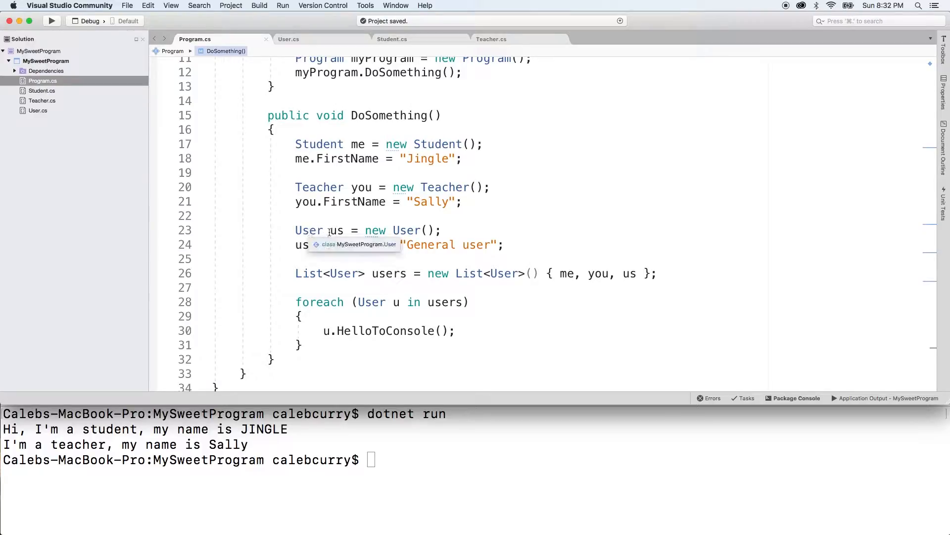
type("dotnet run")
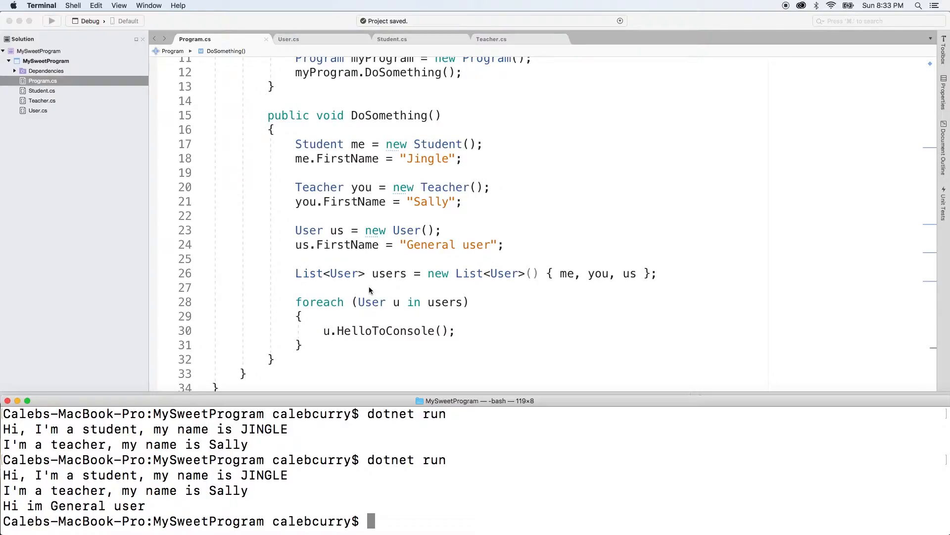
left_click(289, 39)
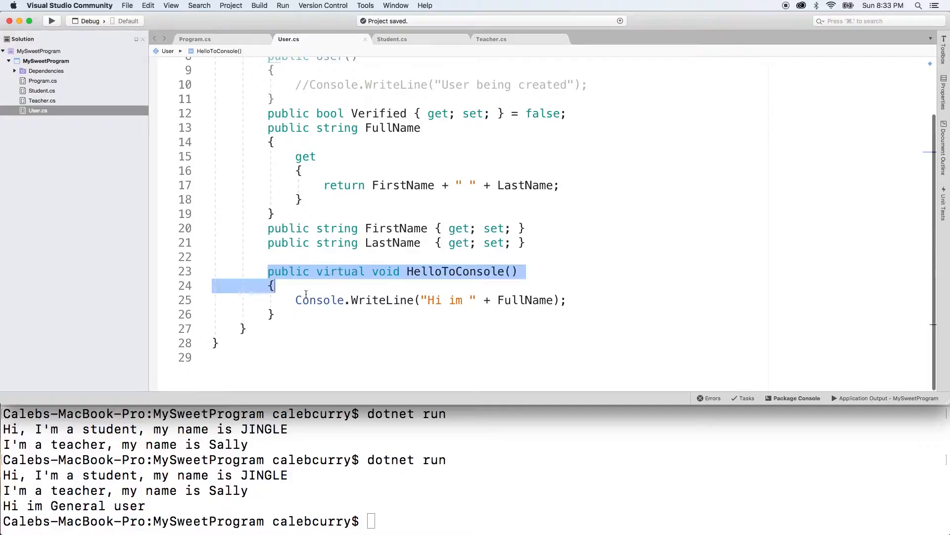
left_click(194, 39)
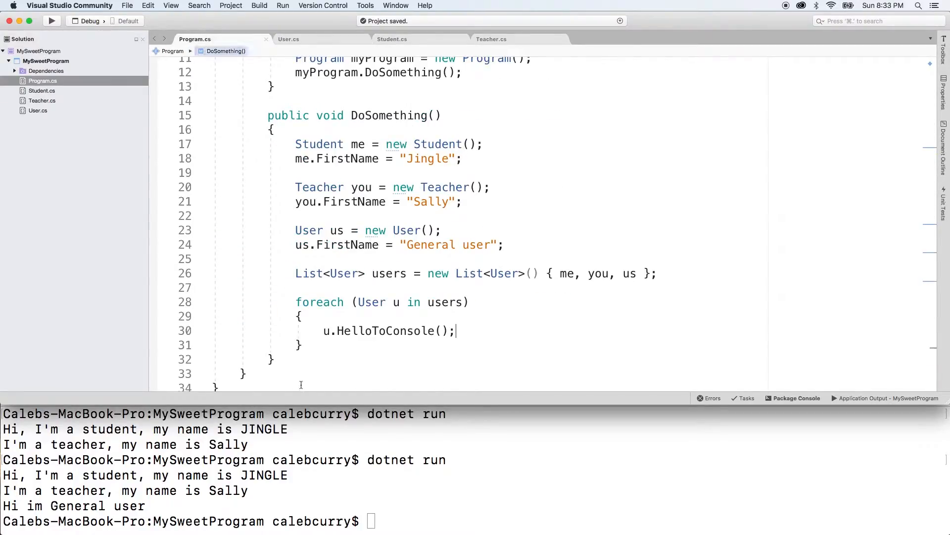
mouse_move(298, 459)
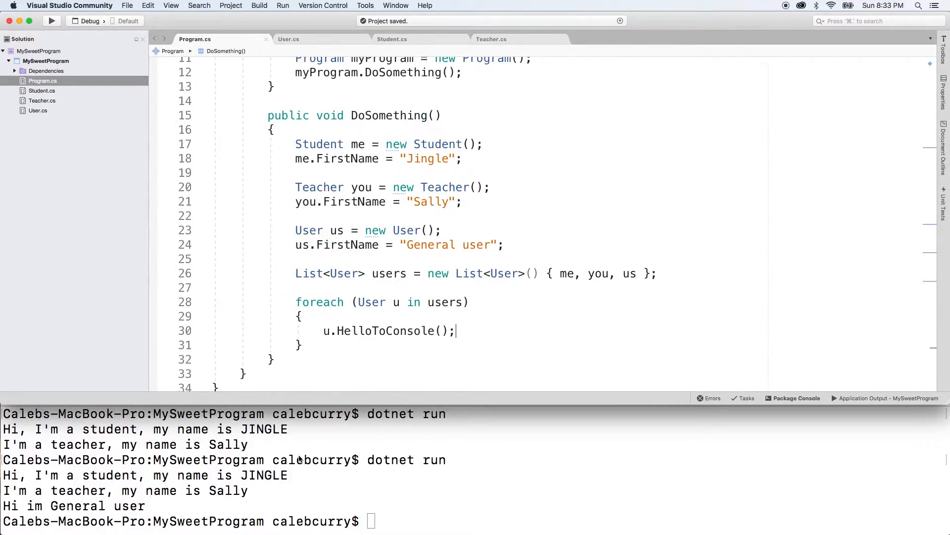